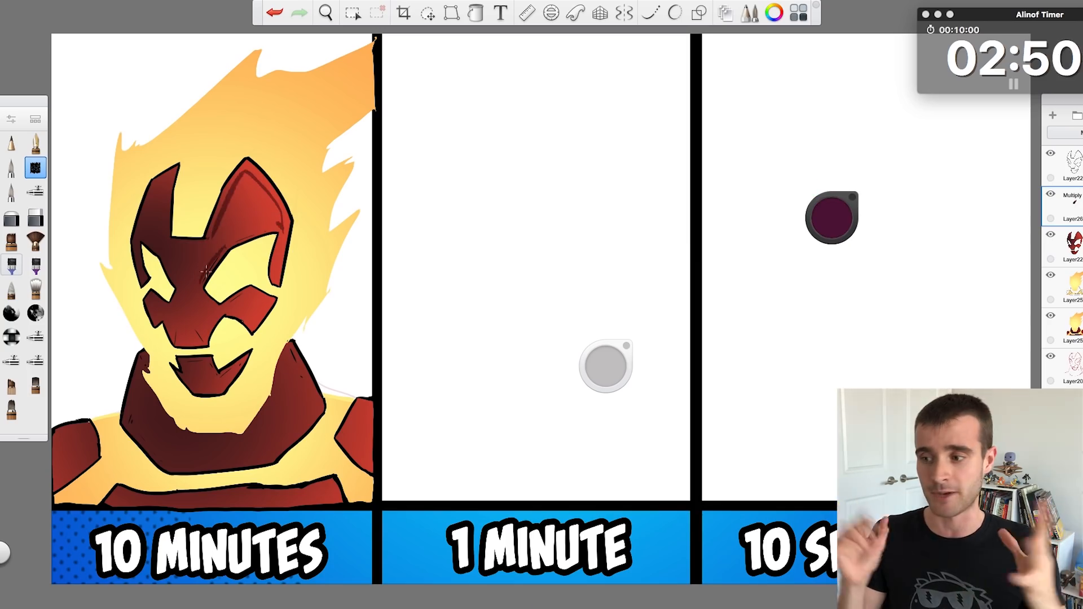
Shade the mask and body on the Multiply layer, then add orange Glow layers around the face
click(475, 13)
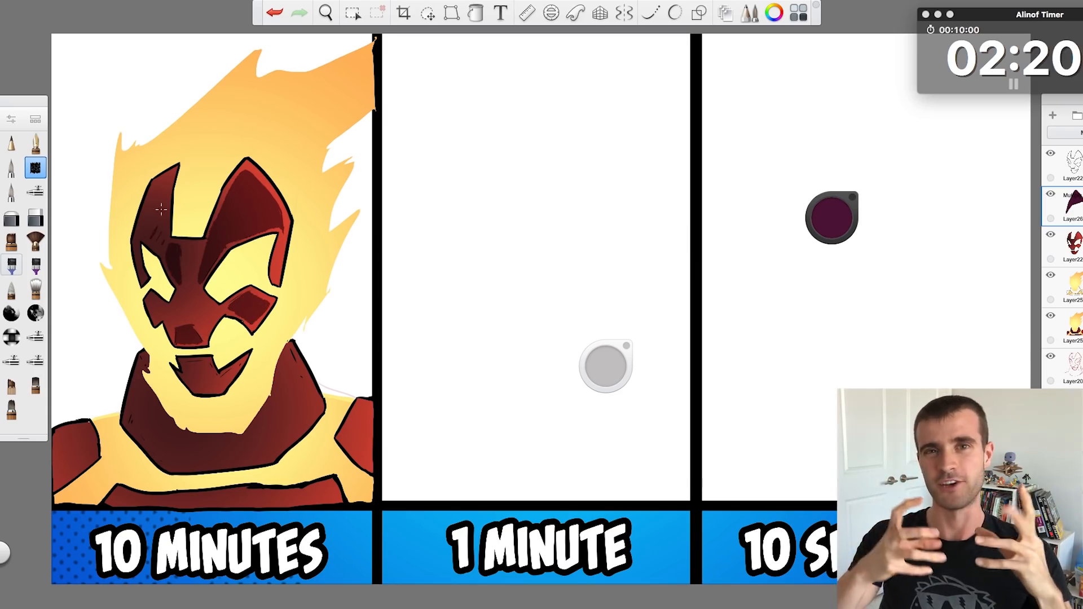
click(475, 12)
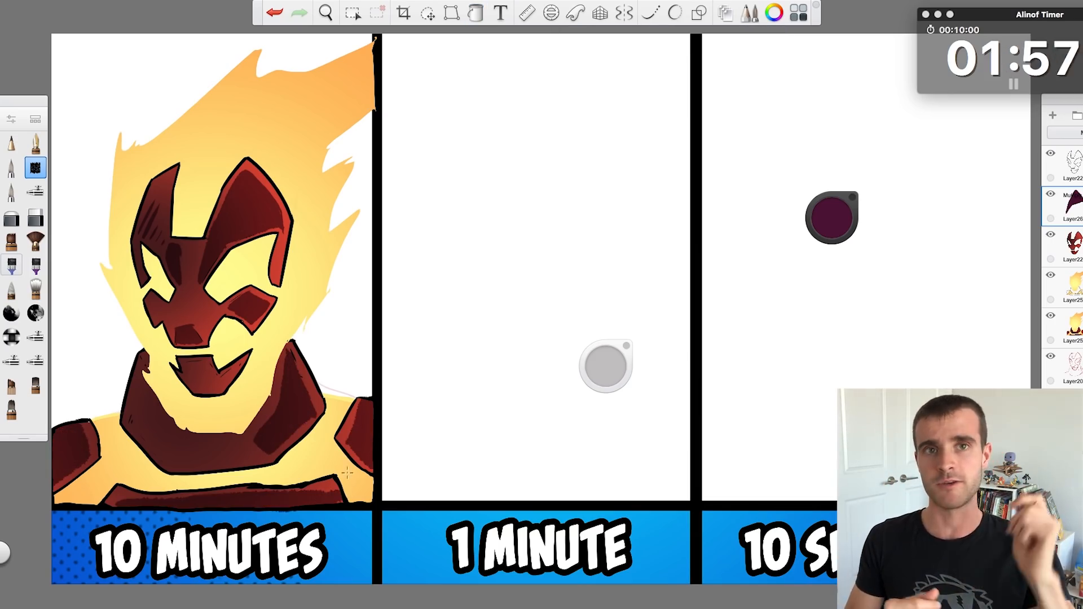
click(350, 12)
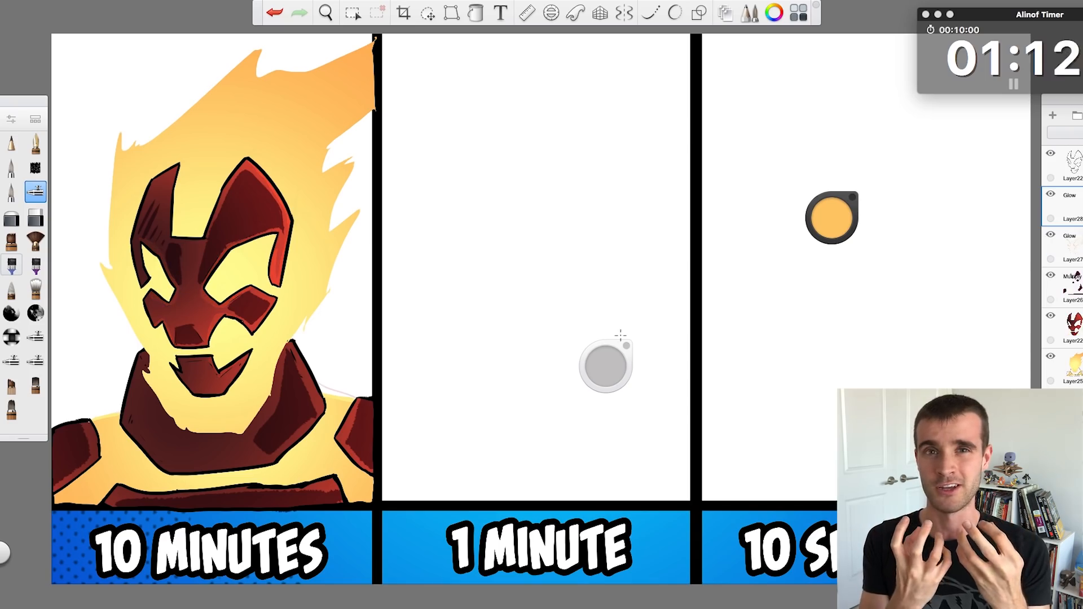
click(351, 12)
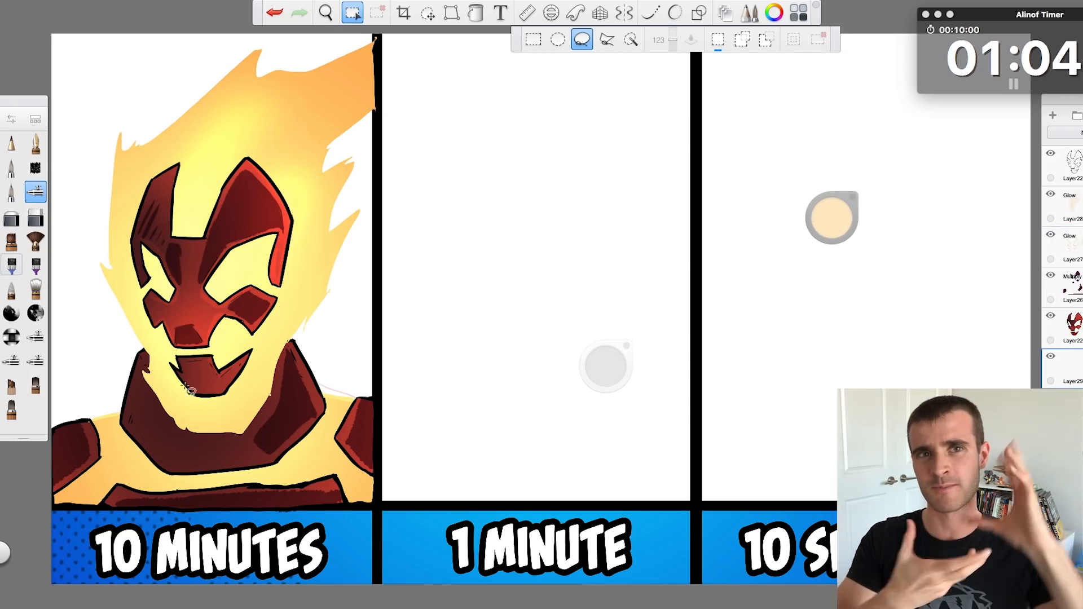